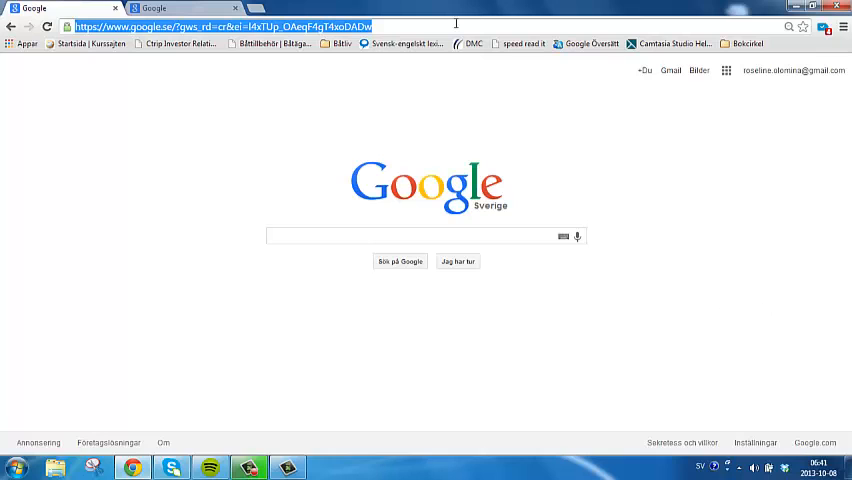
# Go to money.msn.com and look up the CTRP quote for Ctrip.com International
pyautogui.write('money.msn.com')
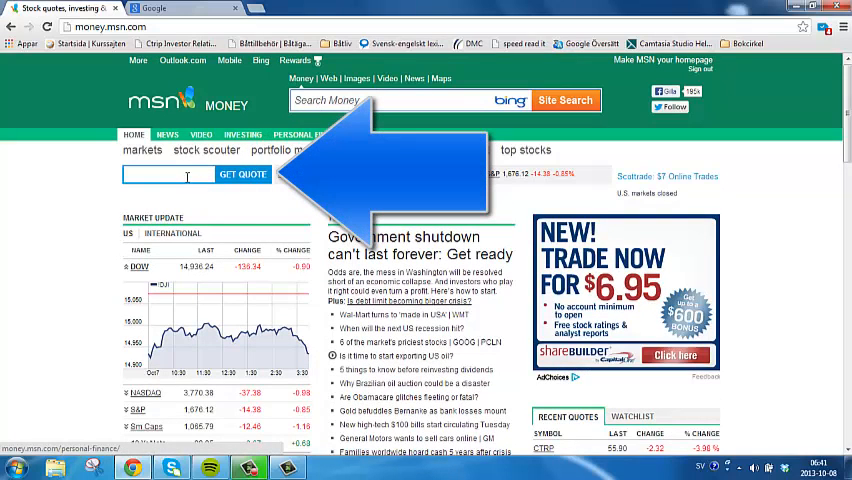
pyautogui.click(168, 176)
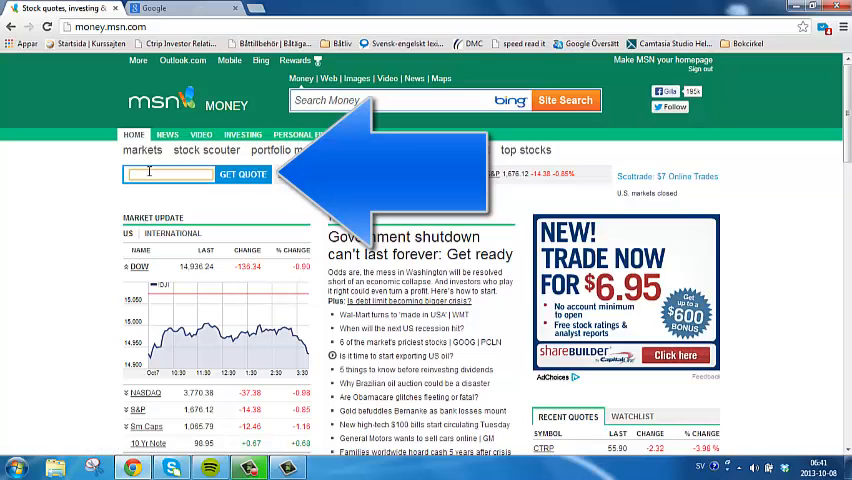
pyautogui.write('c')
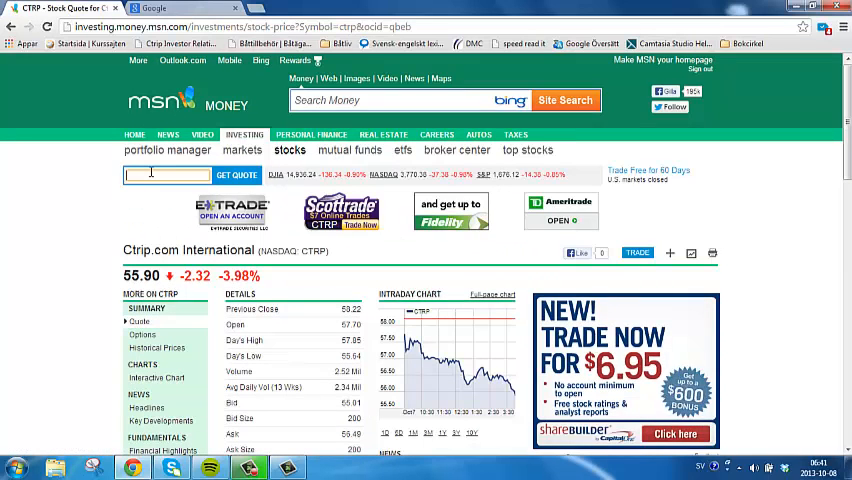
# Show Ctrip's Key Ratios Inv Returns table with return on equity, assets and capital
pyautogui.scroll(-3)
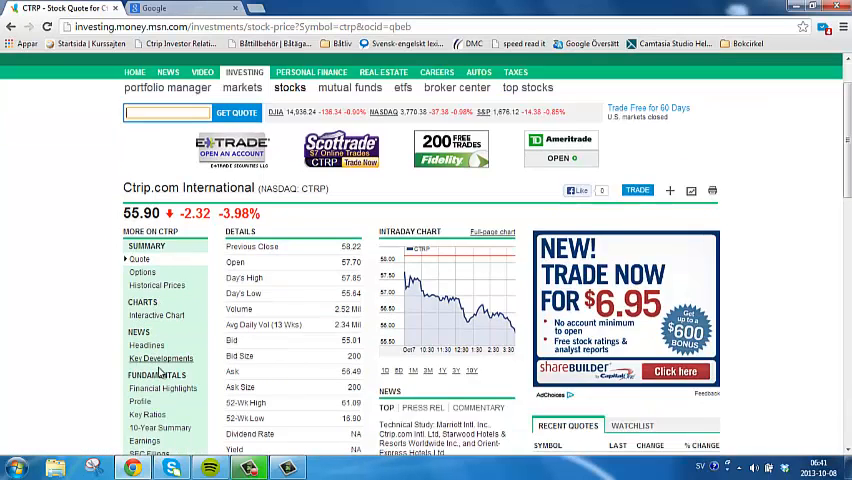
pyautogui.scroll(-3)
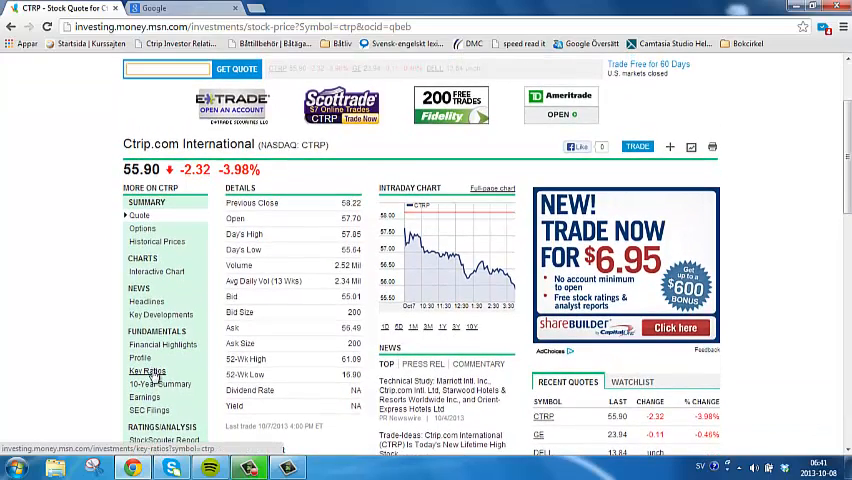
pyautogui.click(148, 372)
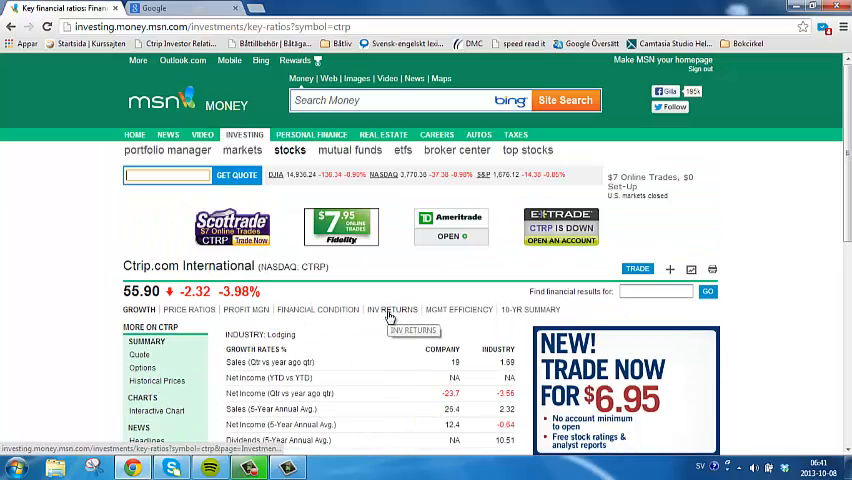
pyautogui.click(392, 308)
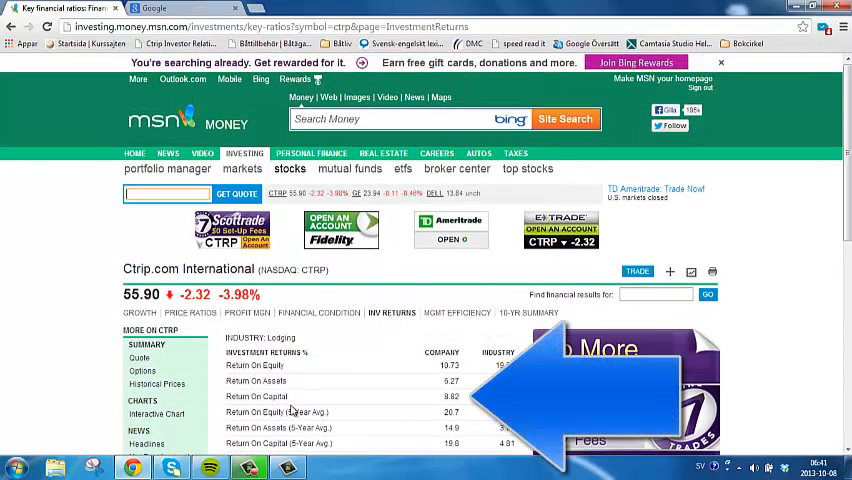
pyautogui.moveTo(378, 412)
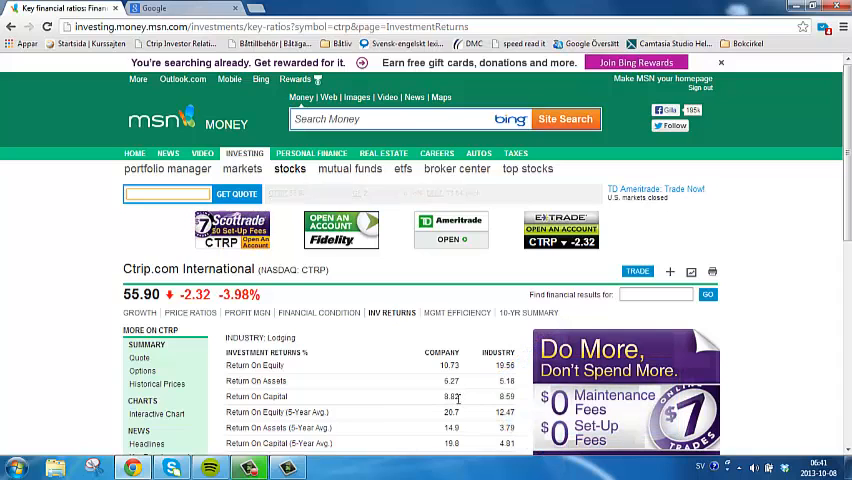
pyautogui.scroll(-3)
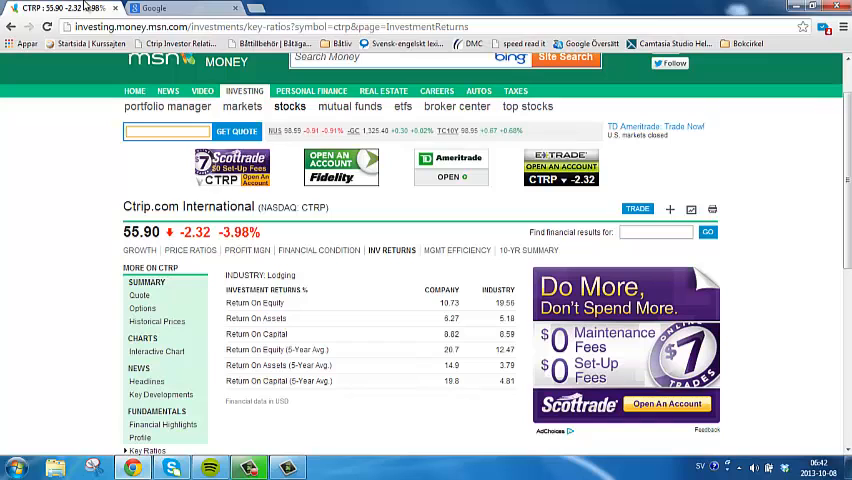
# From the Google tab, go to morningstar.com and look up the CTRP quote
pyautogui.click(152, 8)
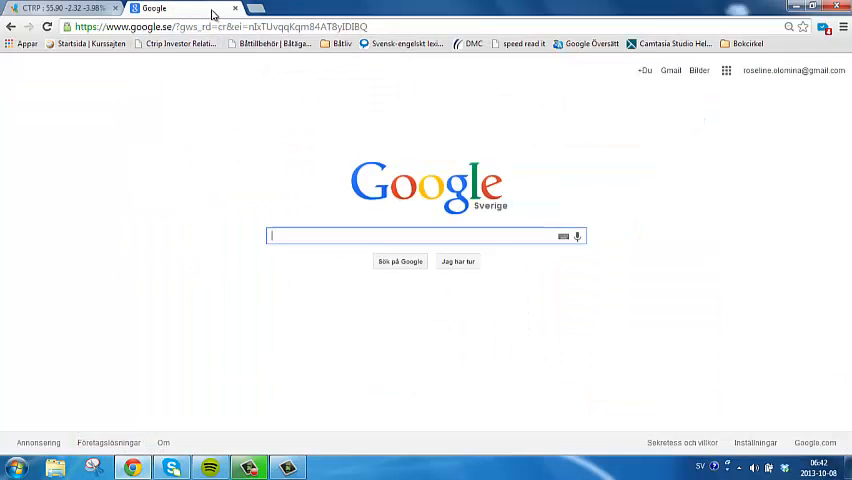
pyautogui.click(220, 26)
pyautogui.write('morningstar.com')
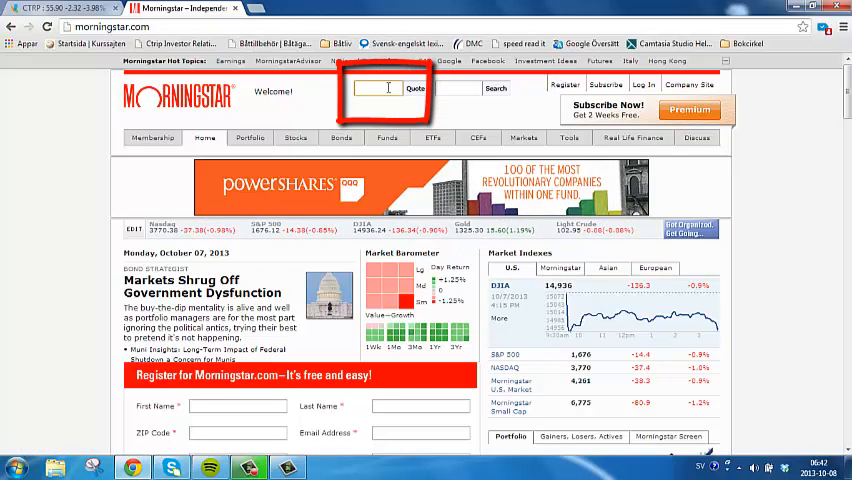
pyautogui.write('ctrl')
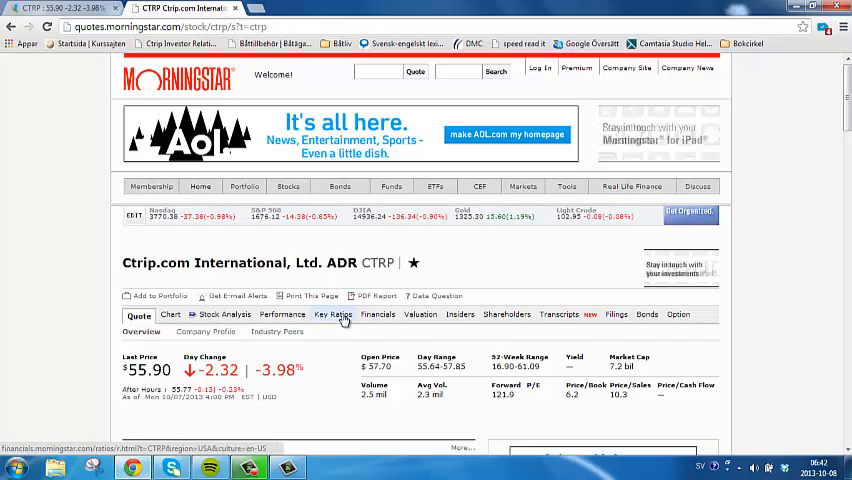
# Show Morningstar's Key Ratios for CTRP scrolled to the Profitability Return on Invested Capital row
pyautogui.click(334, 312)
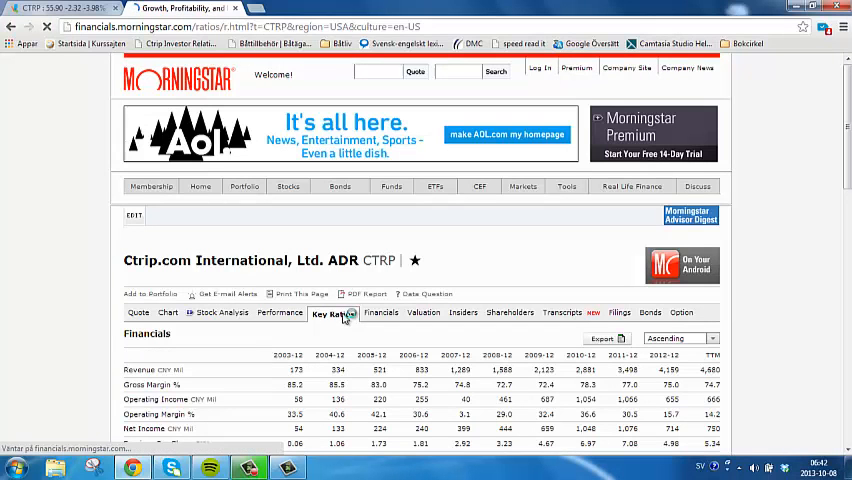
pyautogui.scroll(-3)
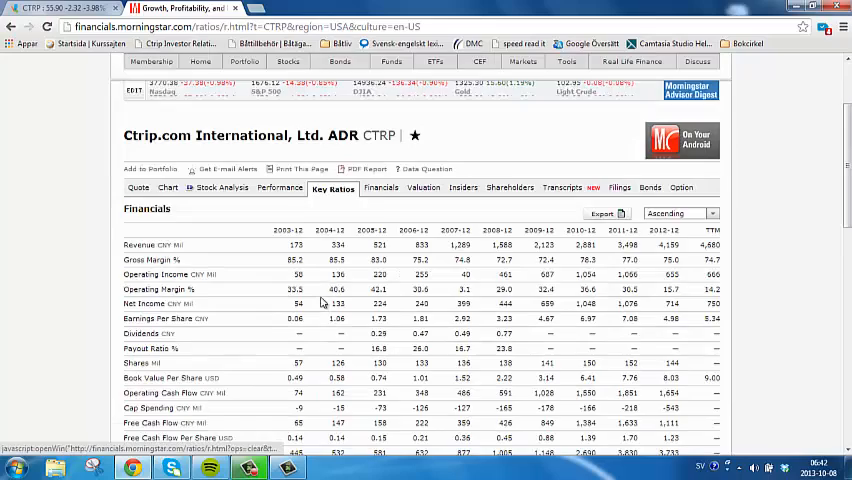
pyautogui.scroll(-3)
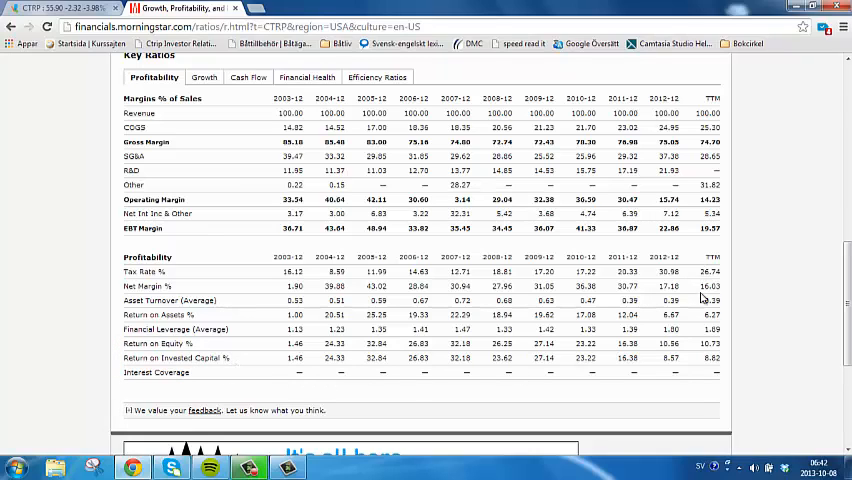
pyautogui.moveTo(710, 370)
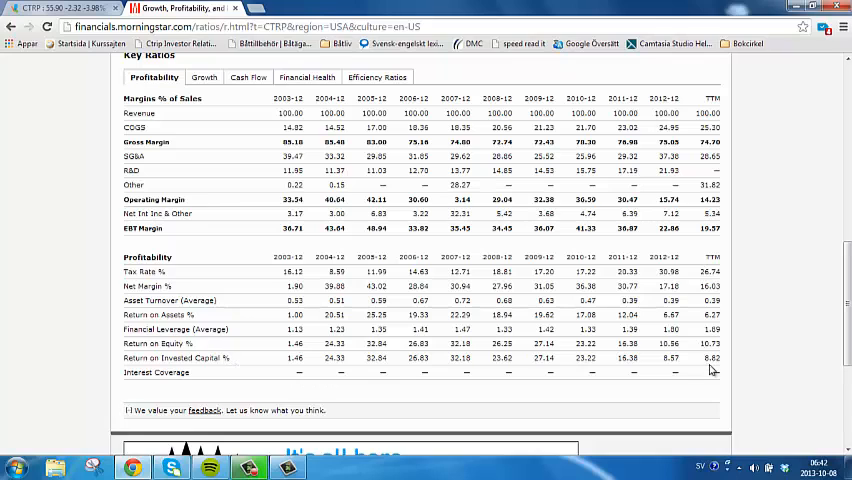